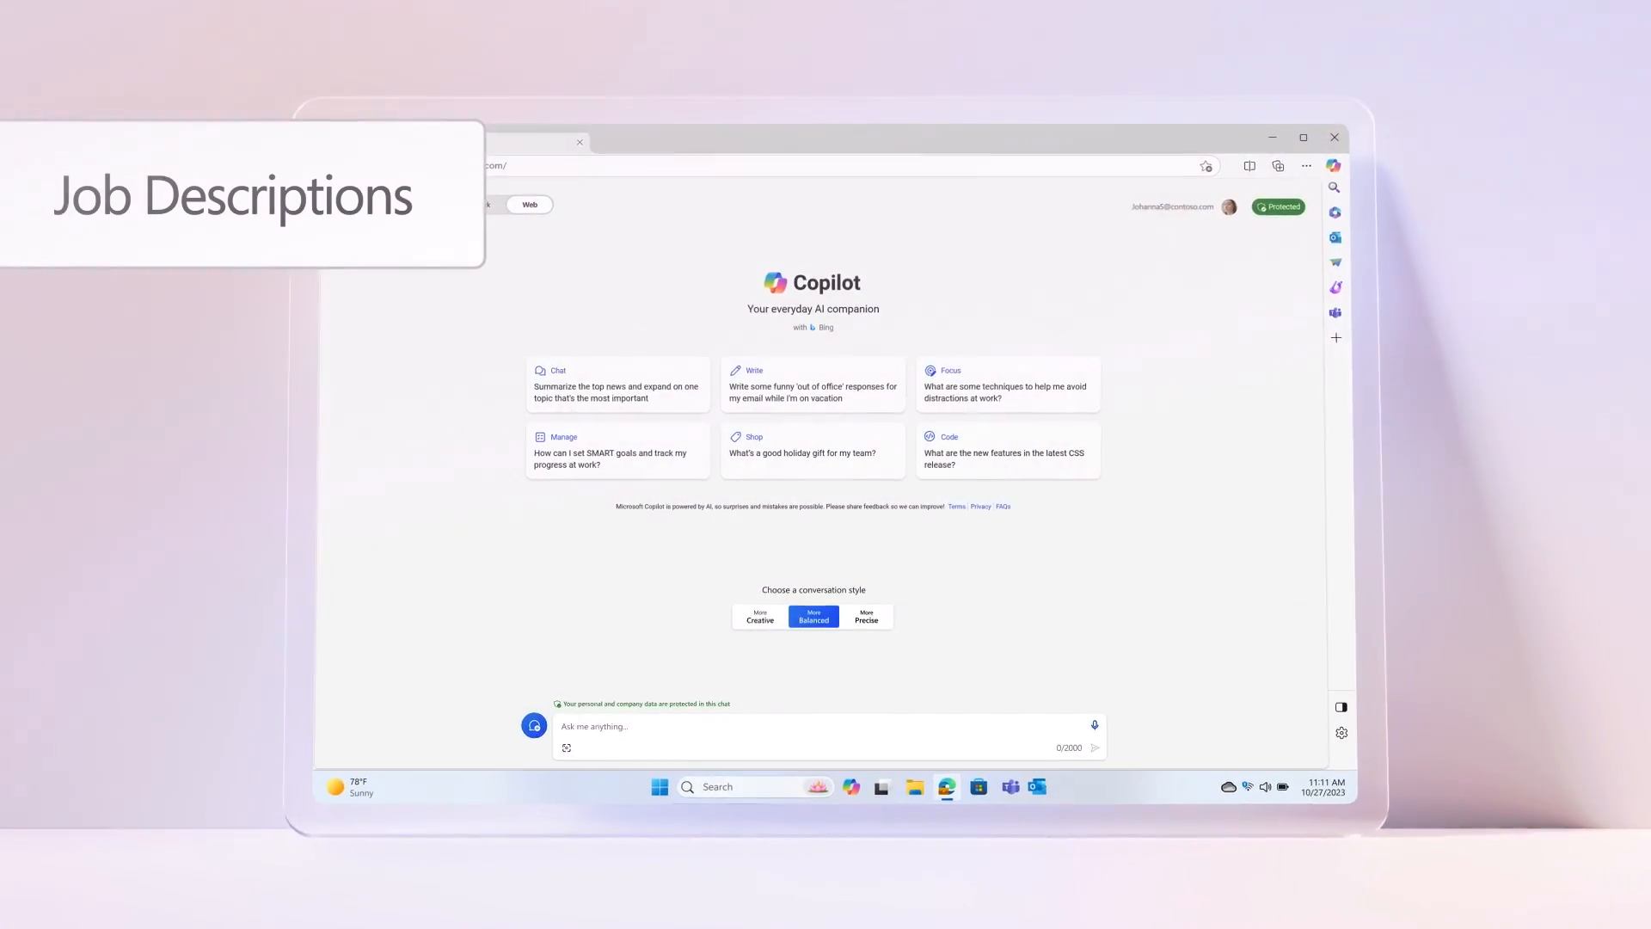
Step: Send the prompt 'Write a job description for a Head of Product Director role with 5+ years of experience.'
type("Write a job description for a Head of")
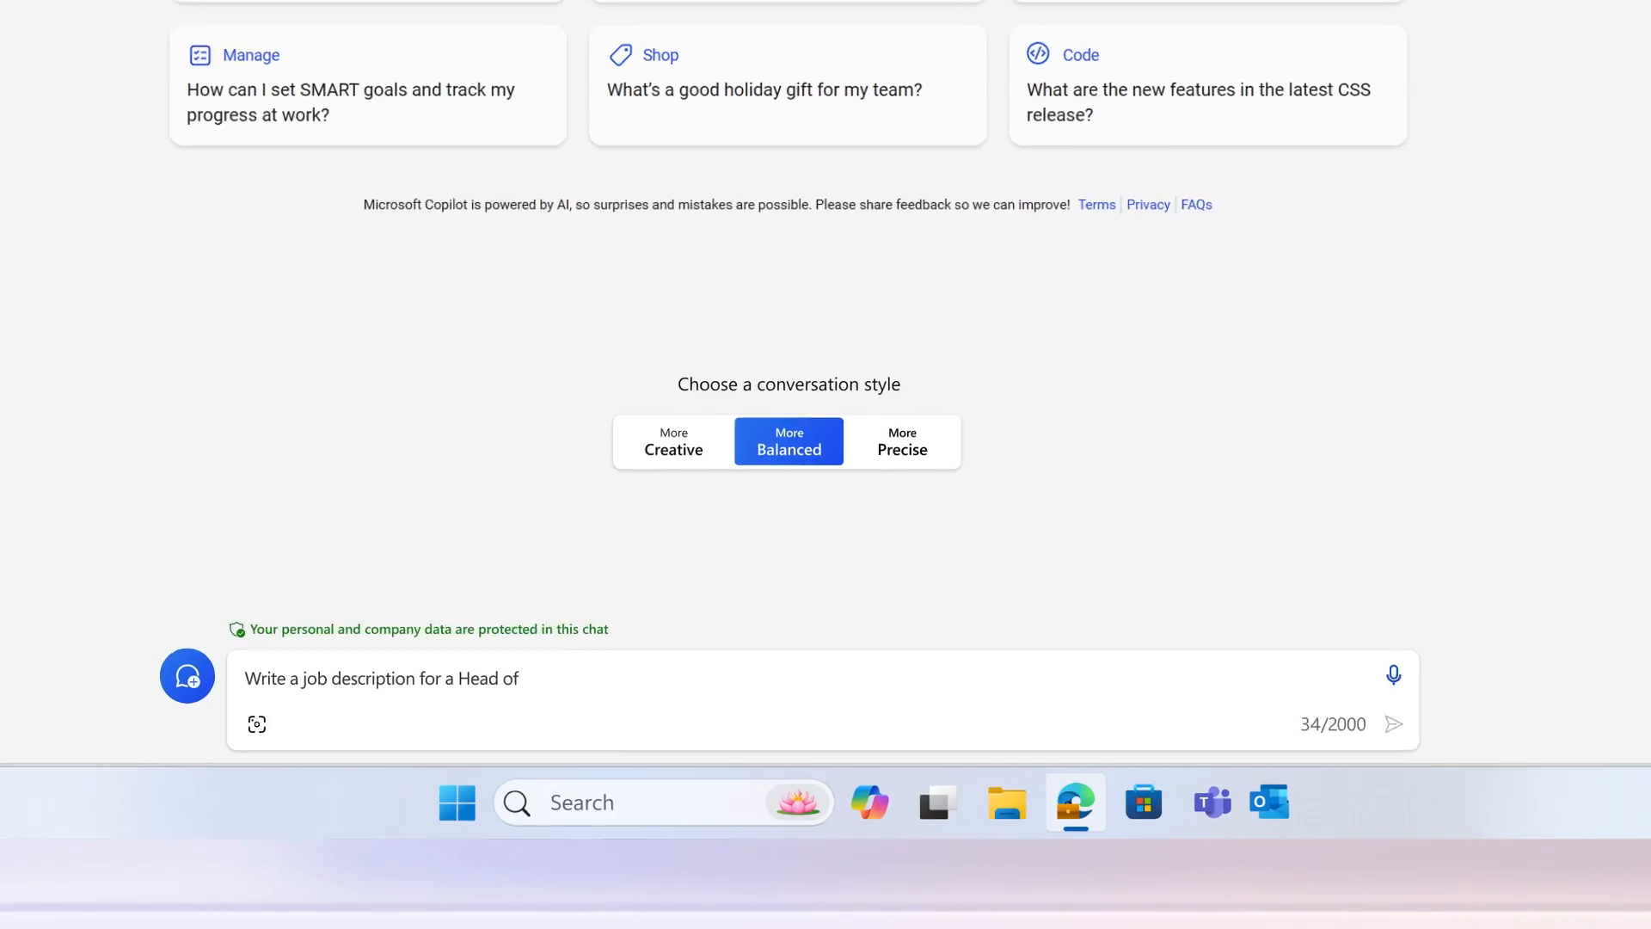
type("Product Director role with 5+ years of experience.")
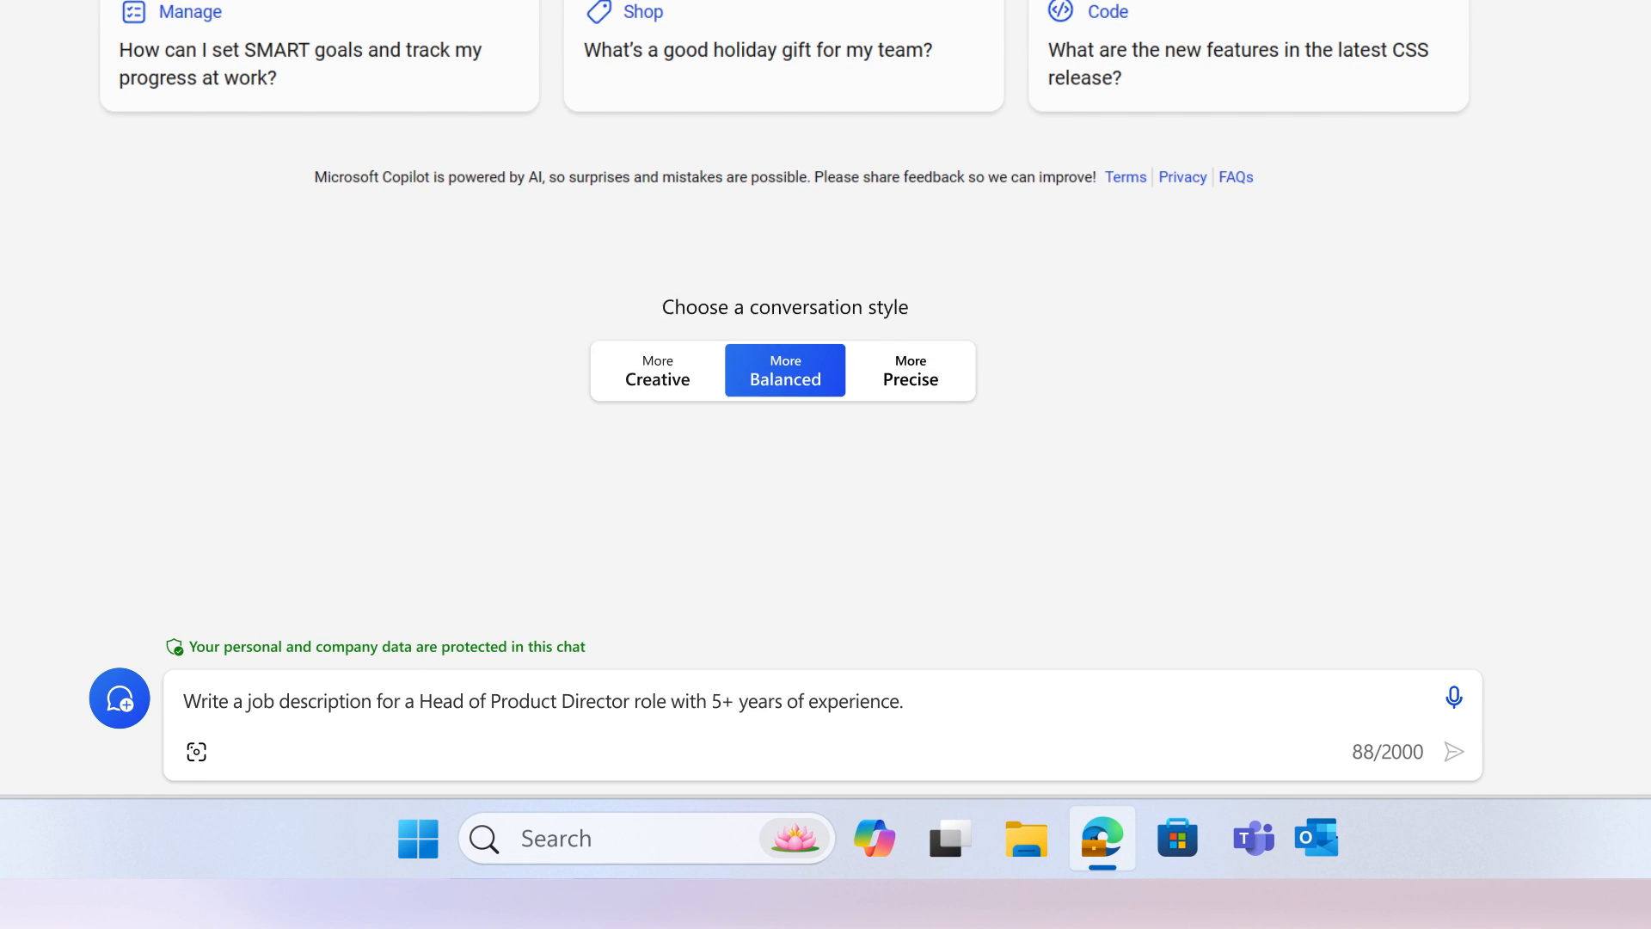
left_click(1457, 752)
type("Generate 5 interview questions for")
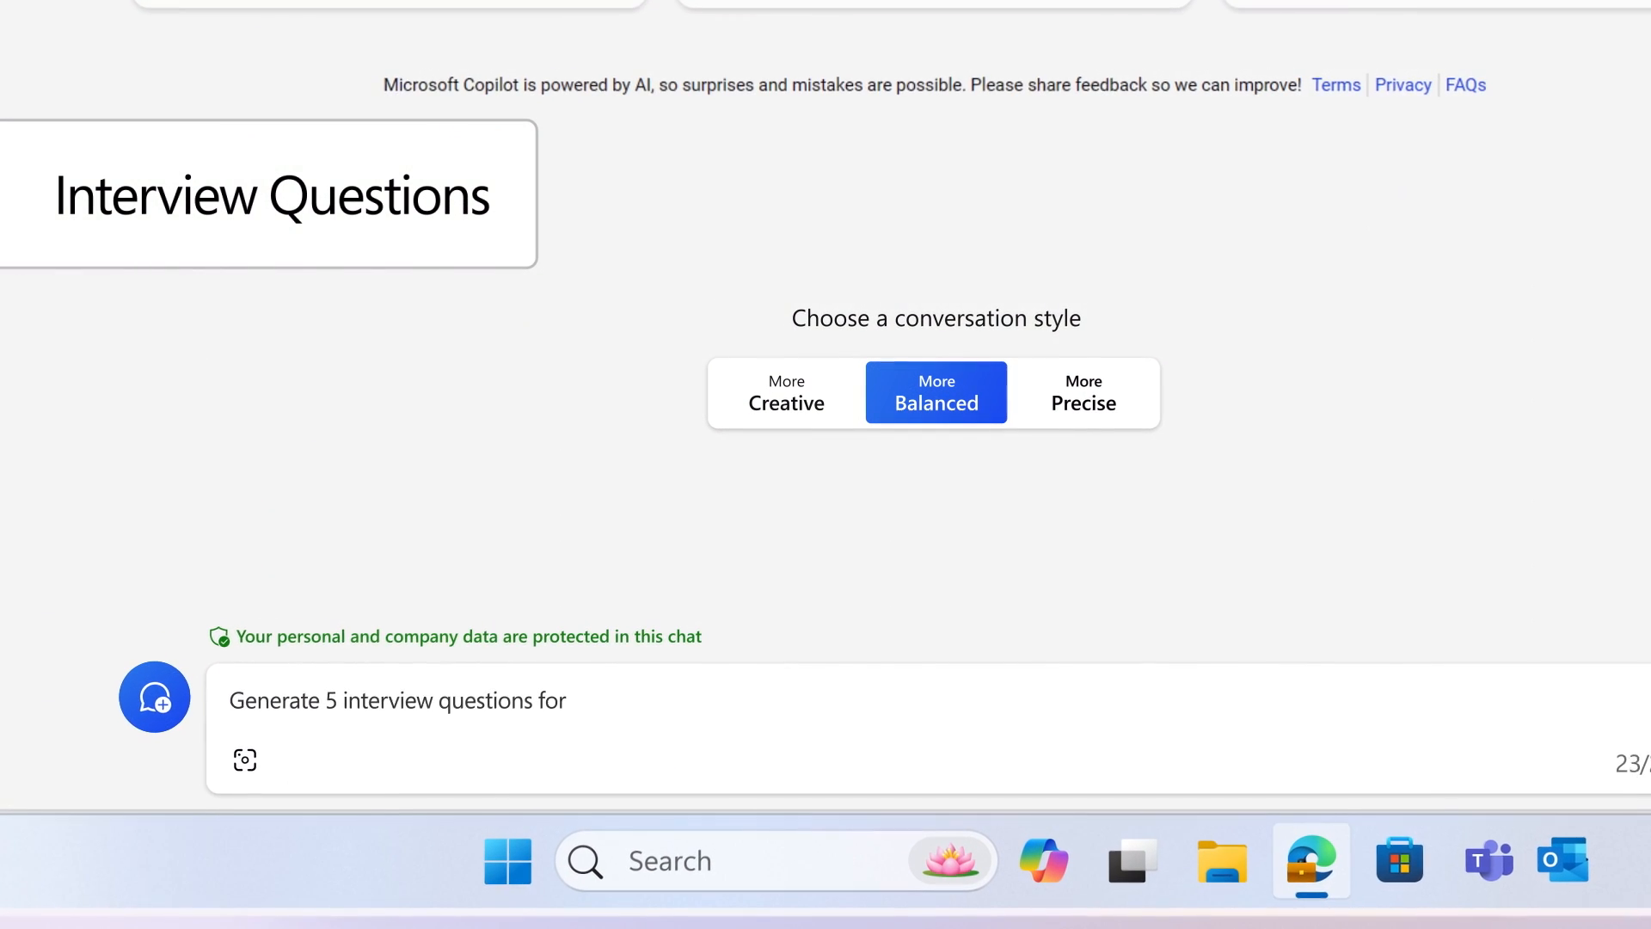
Step: Submit the request for 5 interview questions for an Executive Assistant with 10+ years of experience
type("an Executive Assistant with 10+ years of experience.")
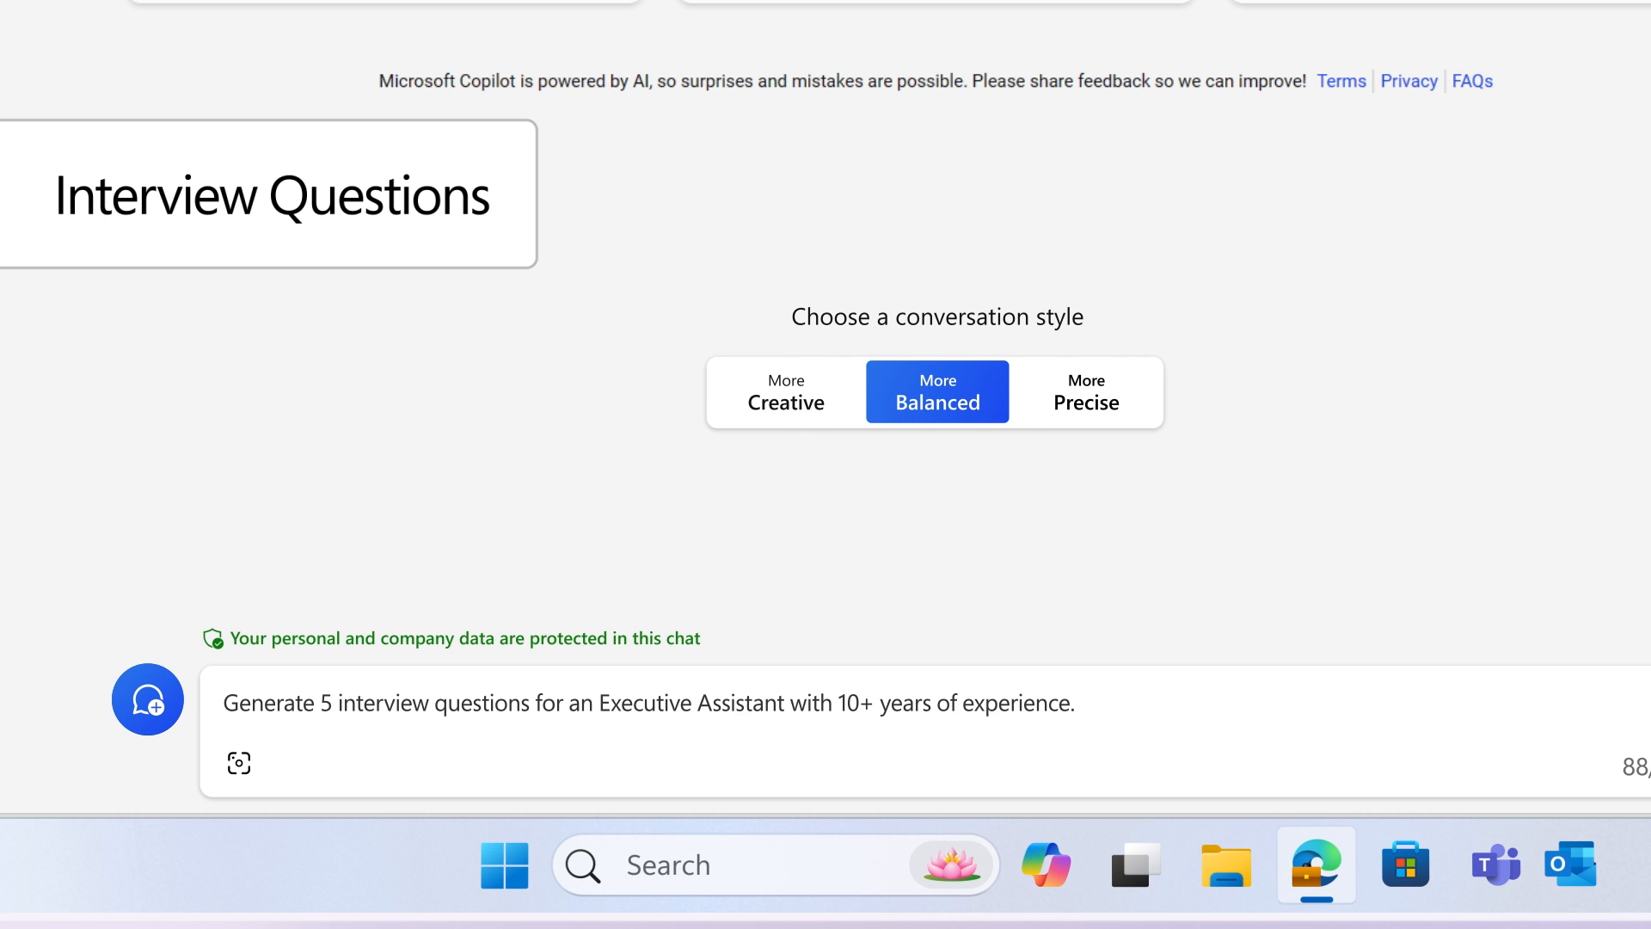
key("Return")
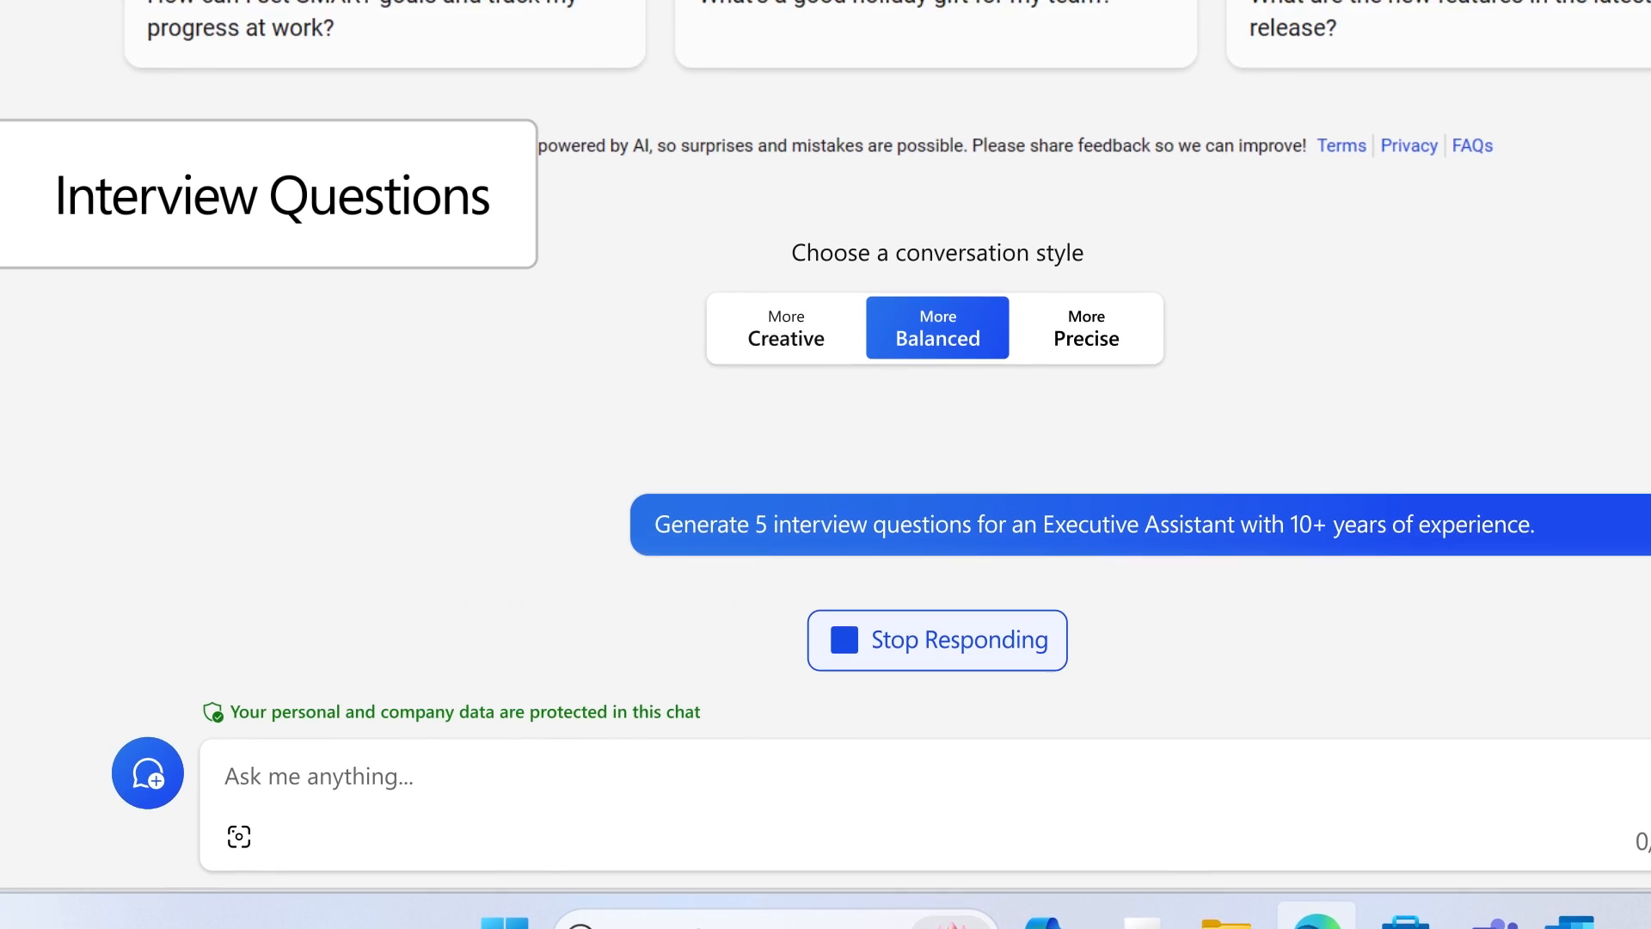